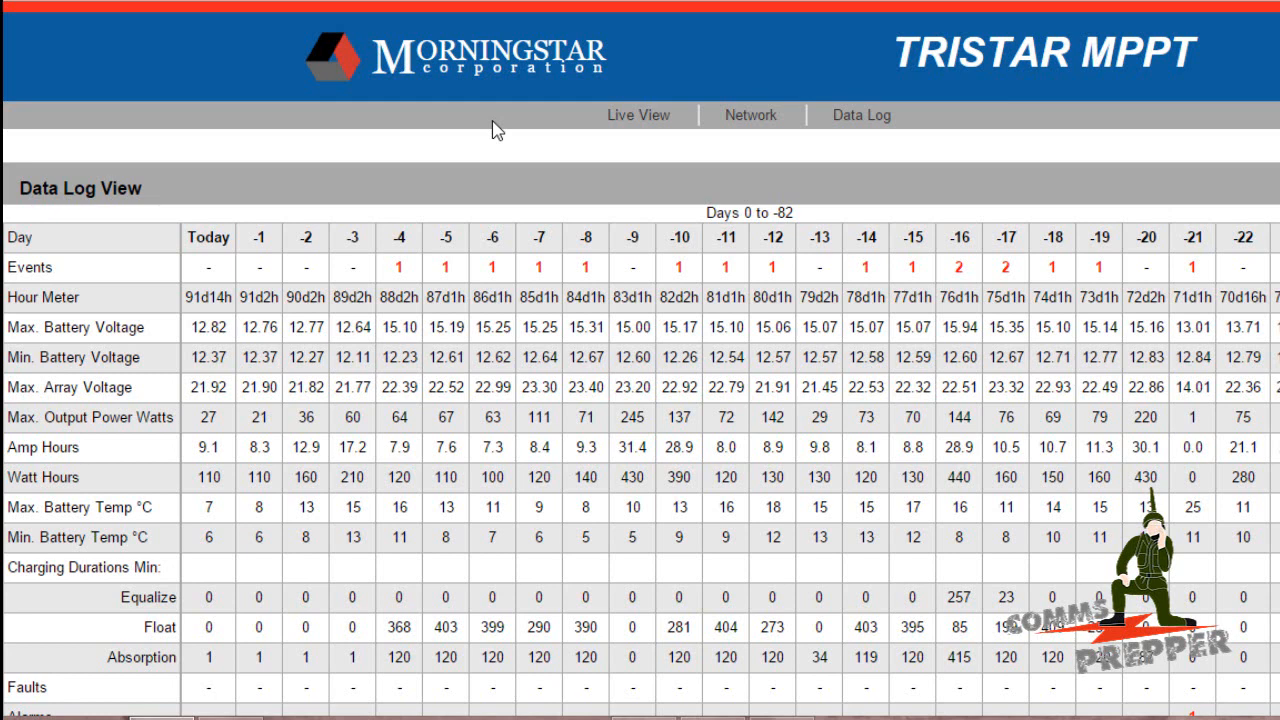
pyautogui.moveTo(448, 152)
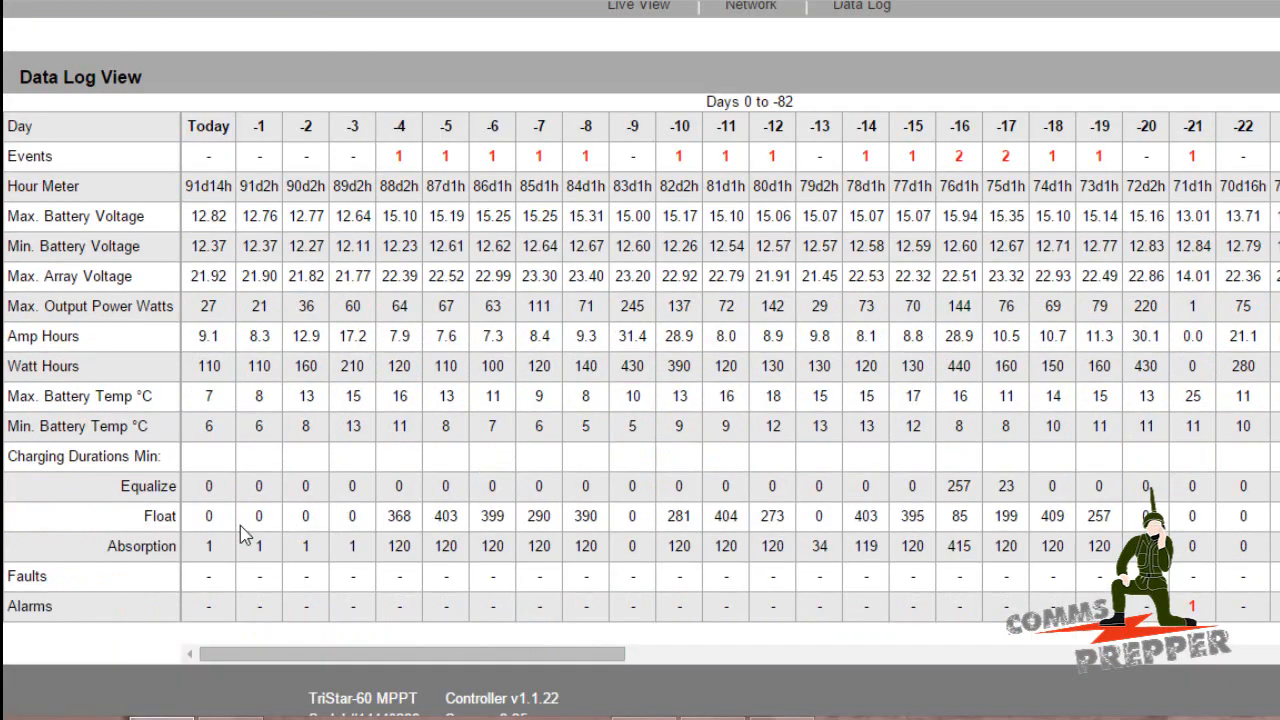
pyautogui.moveTo(418, 131)
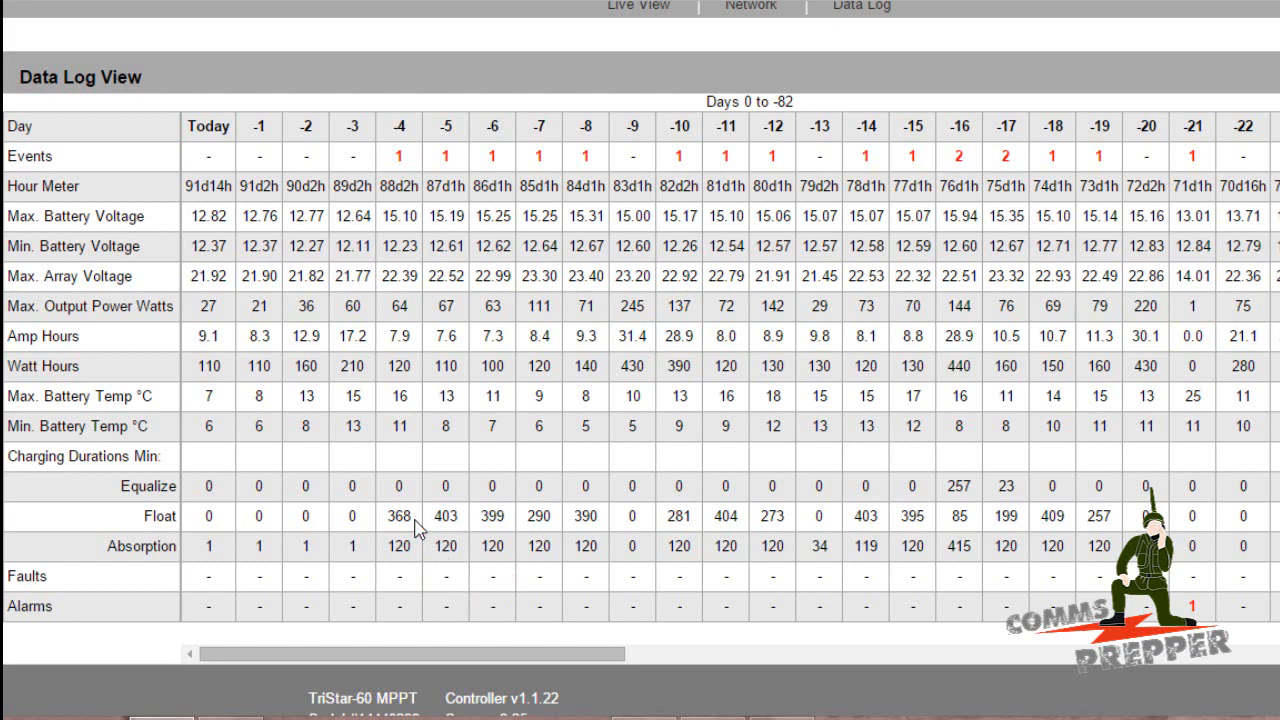
pyautogui.moveTo(412, 427)
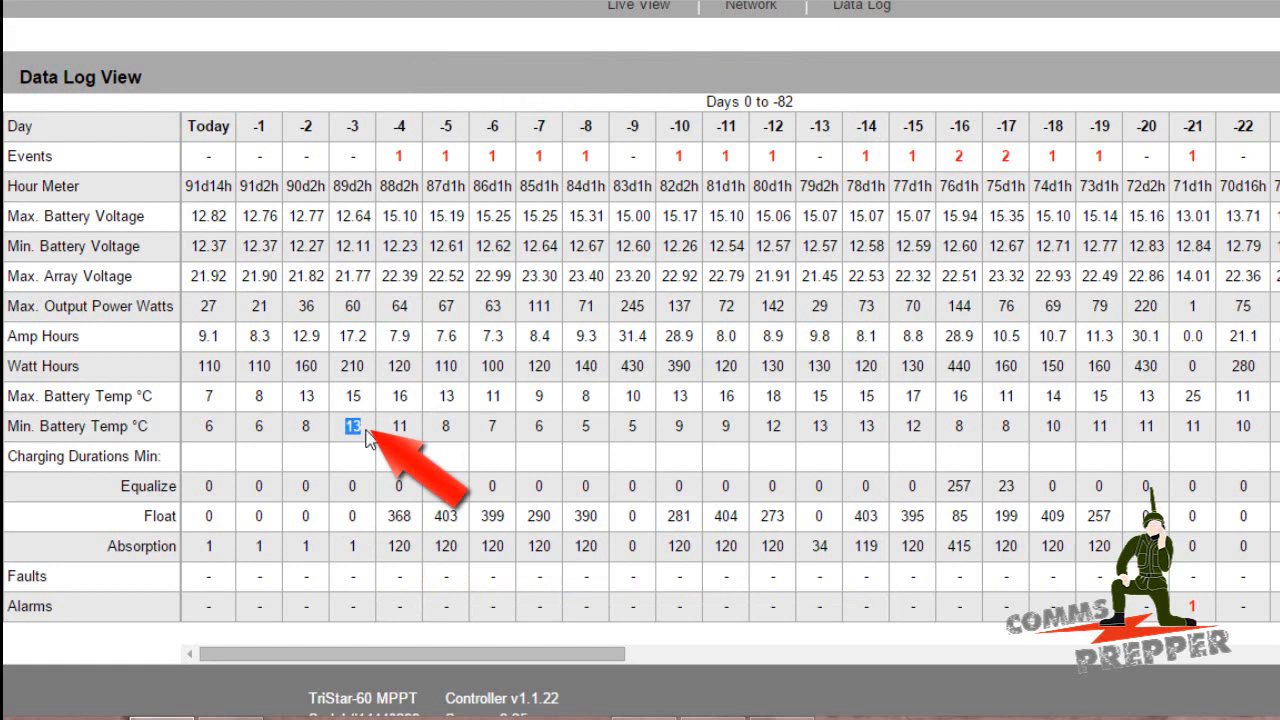
pyautogui.moveTo(368, 380)
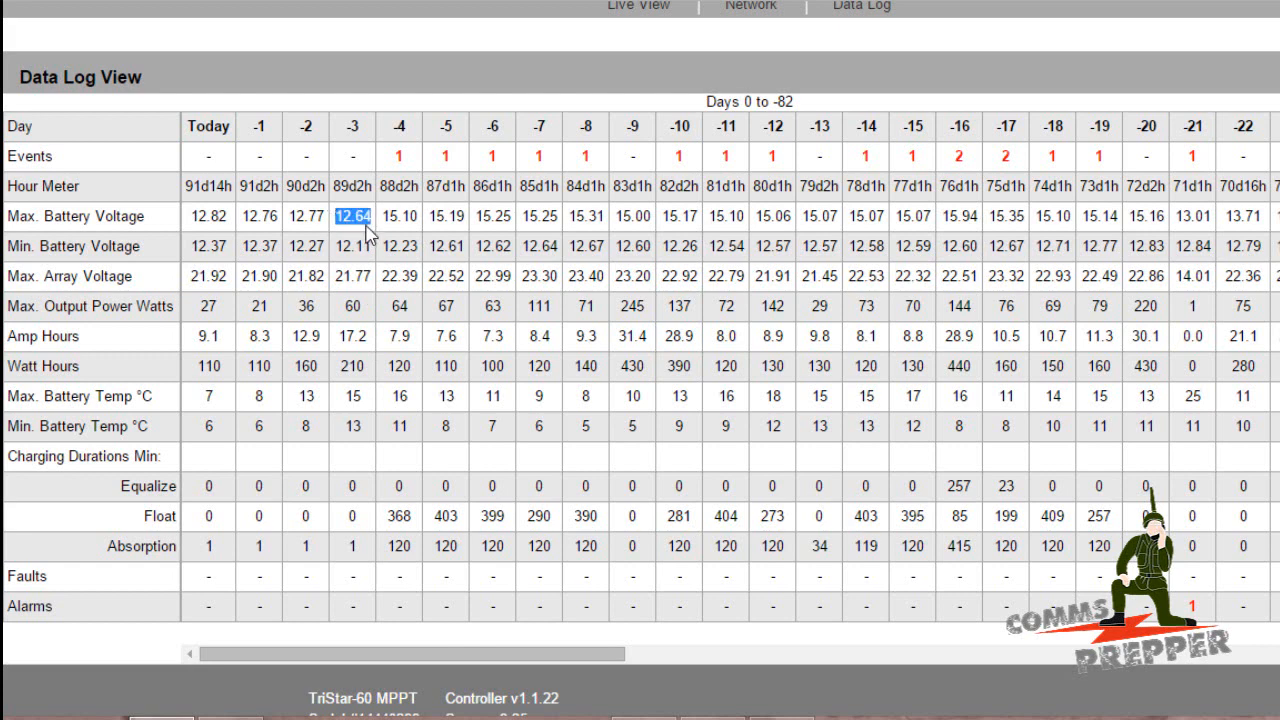
pyautogui.moveTo(371, 226)
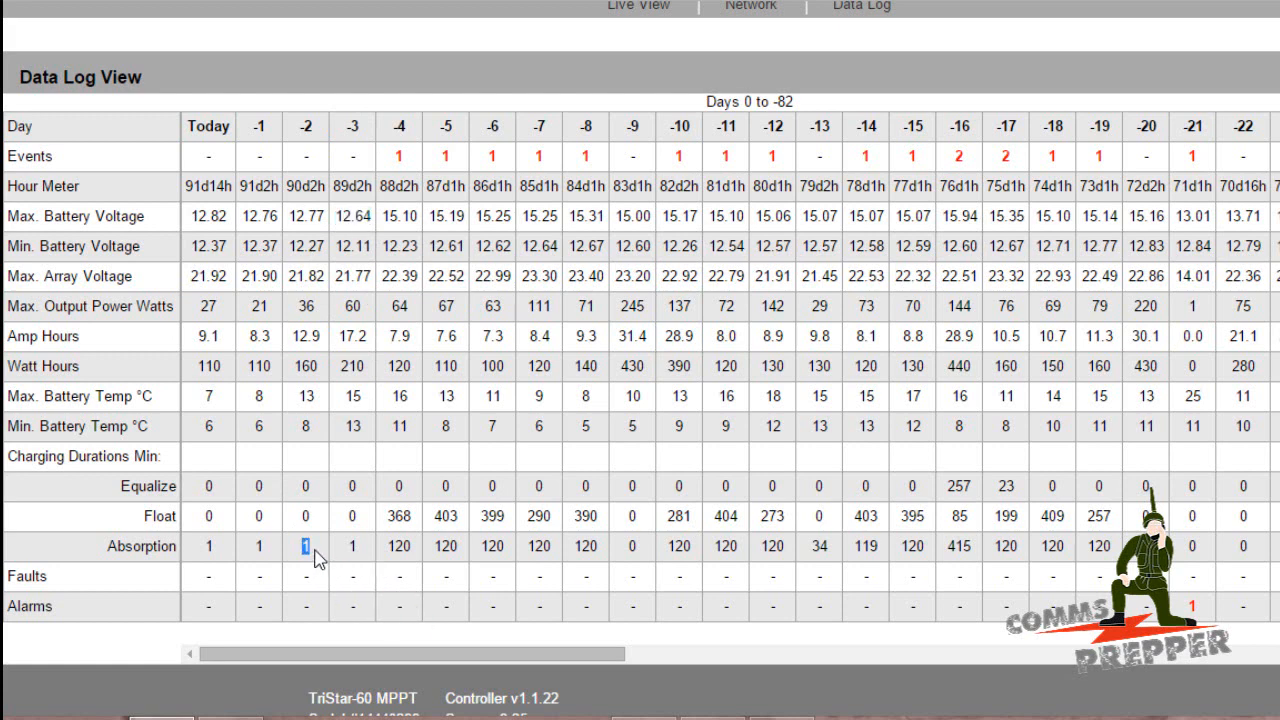
pyautogui.click(305, 517)
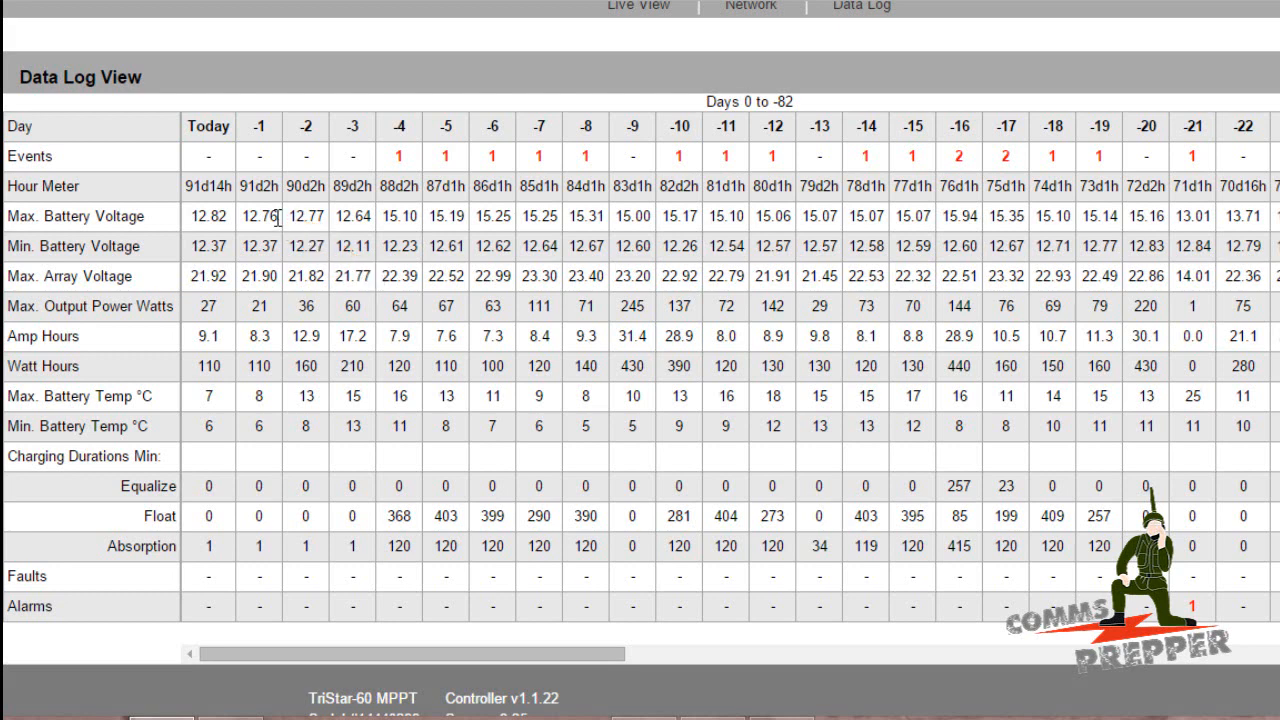
pyautogui.moveTo(225, 298)
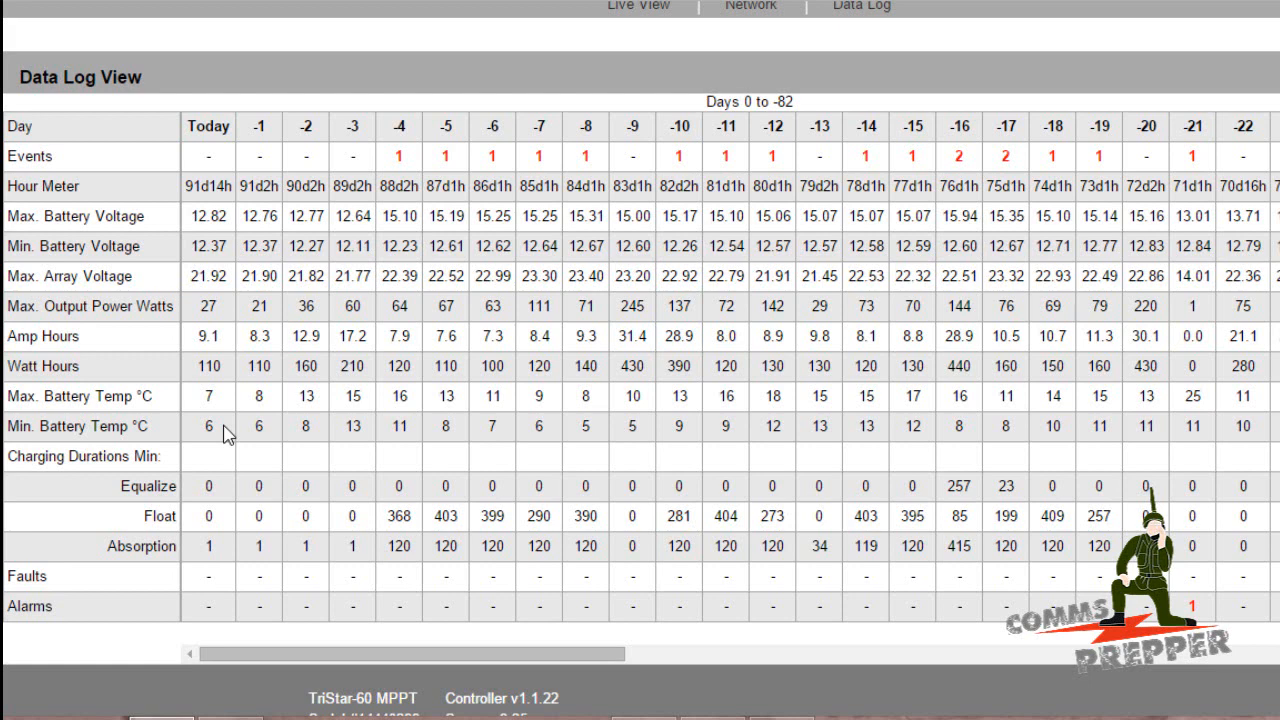
pyautogui.moveTo(227, 432)
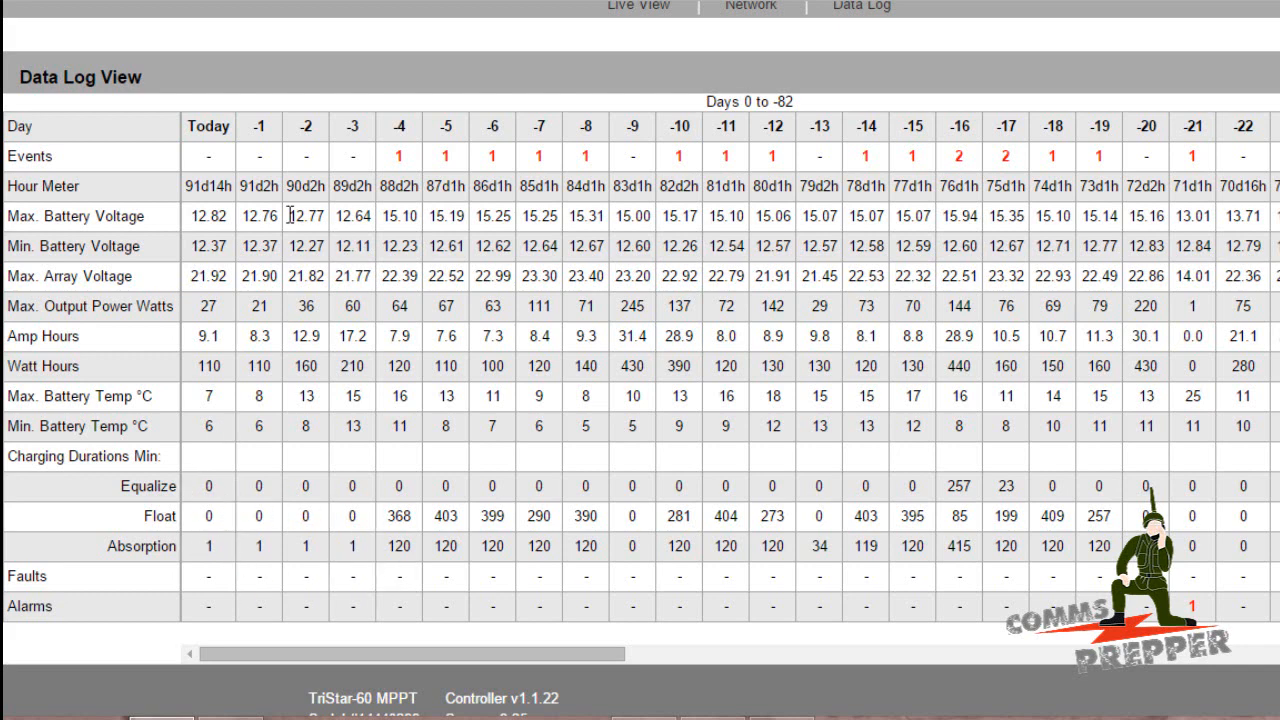
# Highlight the Absorption minutes cells for days -4 through -8 in the Data Log
pyautogui.moveTo(208, 216); pyautogui.dragTo(352, 216)
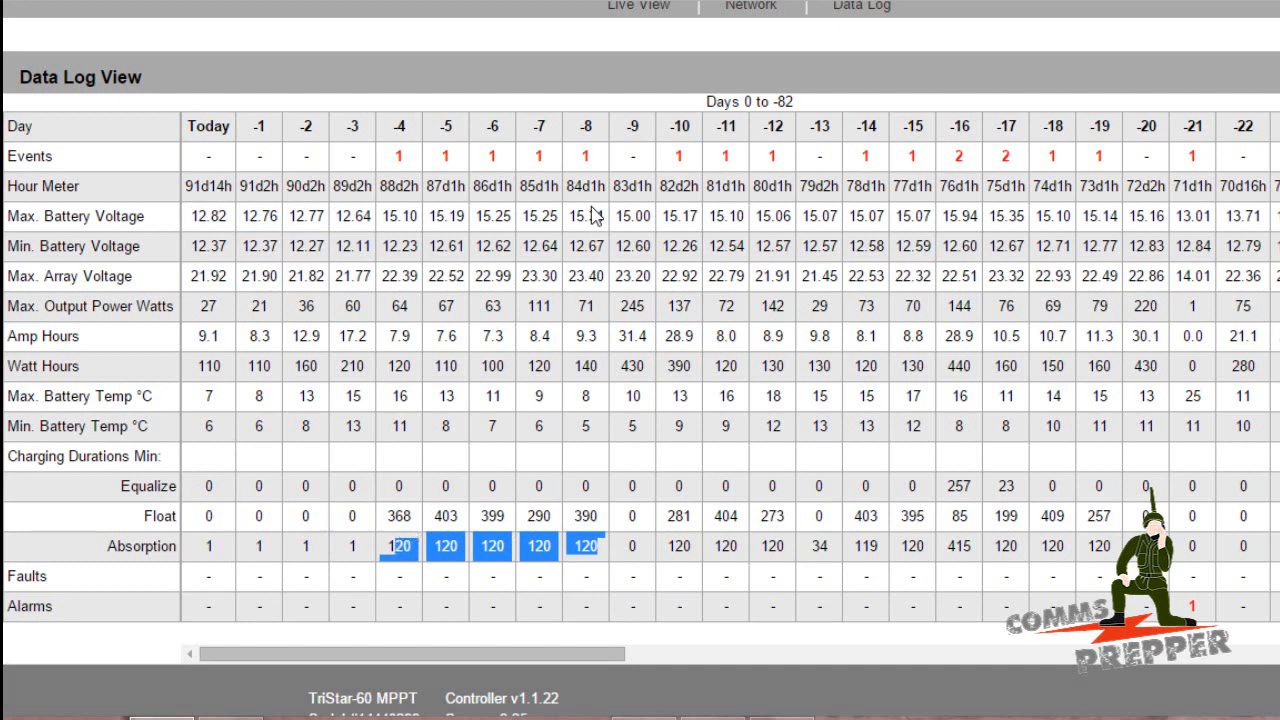
pyautogui.moveTo(602, 216)
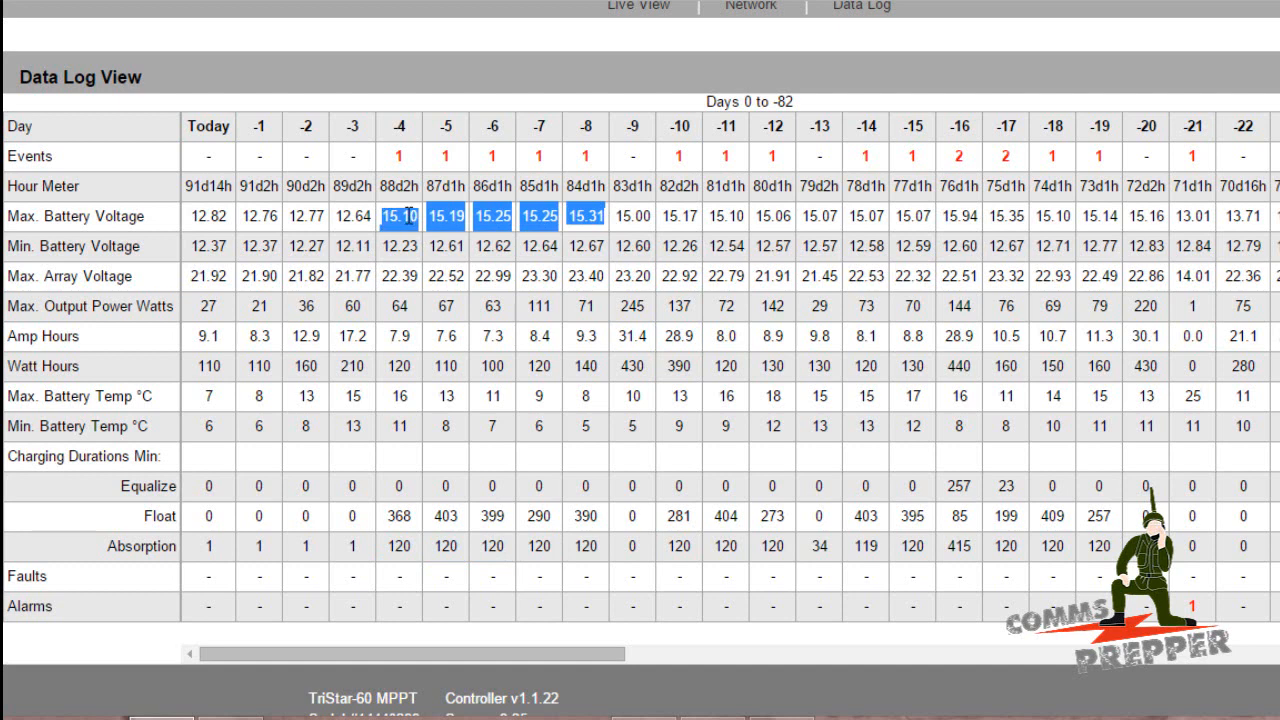
pyautogui.moveTo(343, 428)
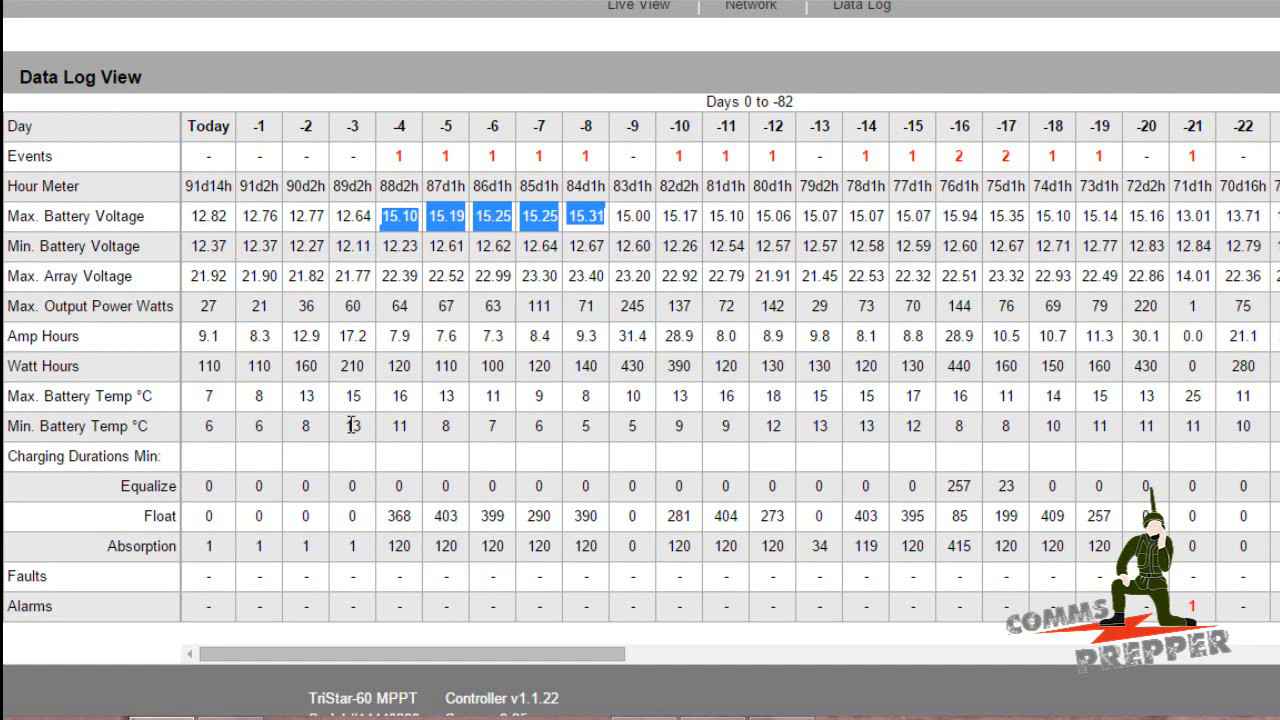
pyautogui.moveTo(354, 424)
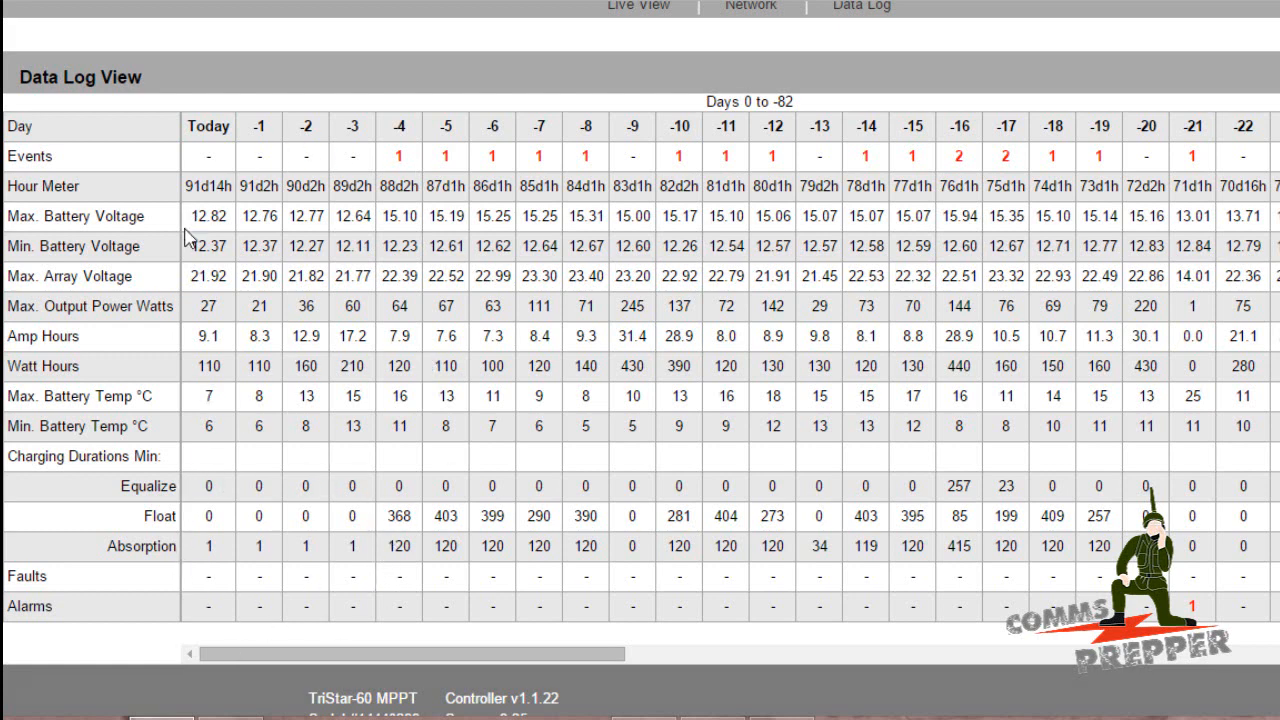
pyautogui.moveTo(378, 503)
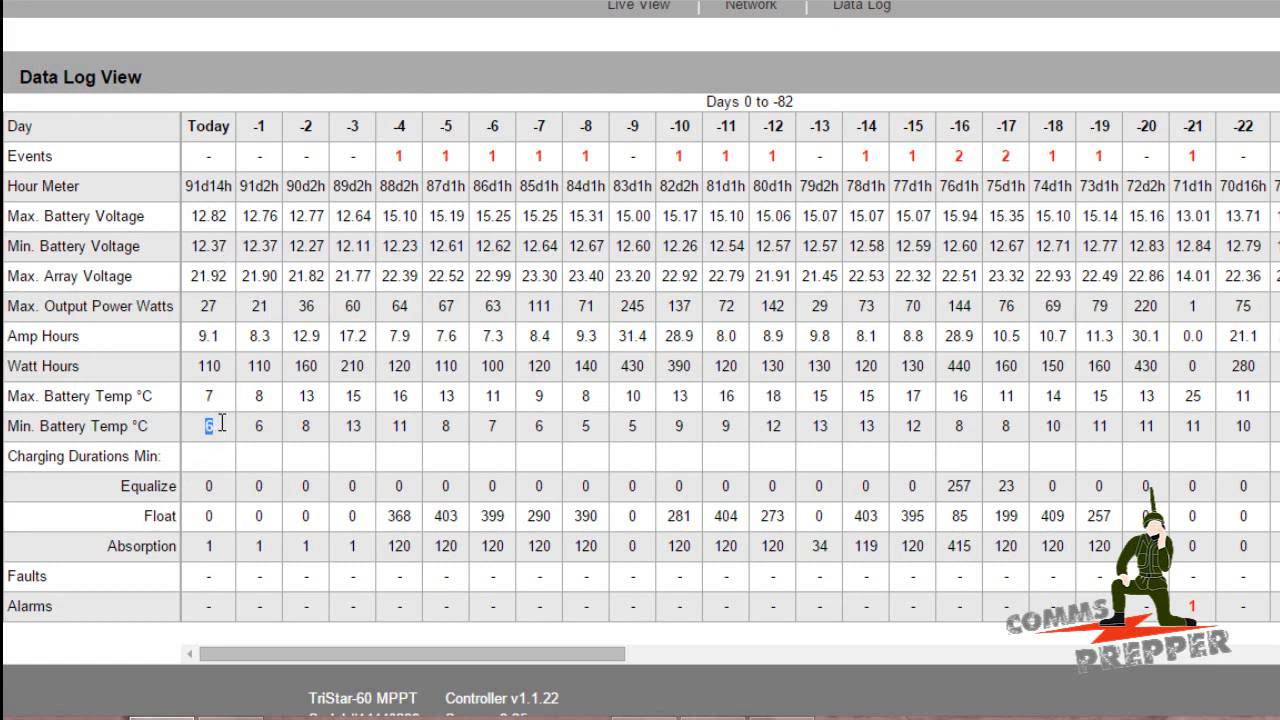
# Highlight the Min. Battery Temp readings (6, 6, 8, 13 °C) for Today through day -3
pyautogui.moveTo(208, 426); pyautogui.dragTo(353, 426)
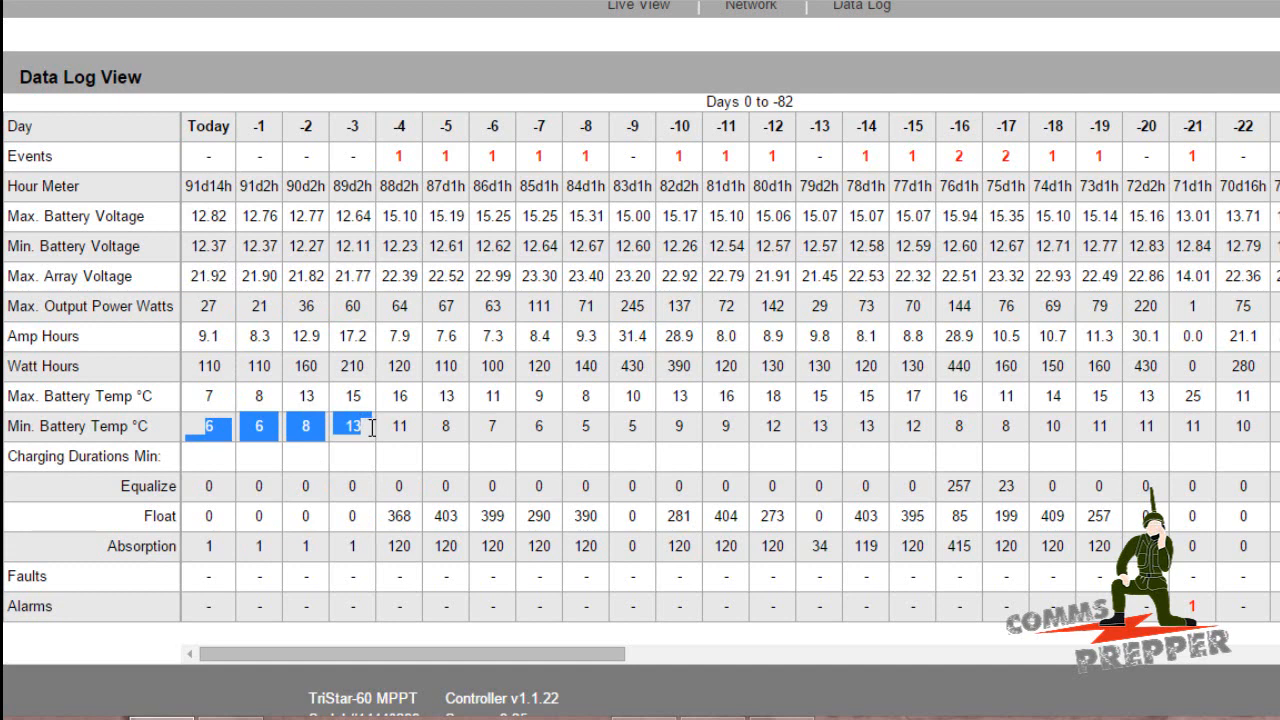